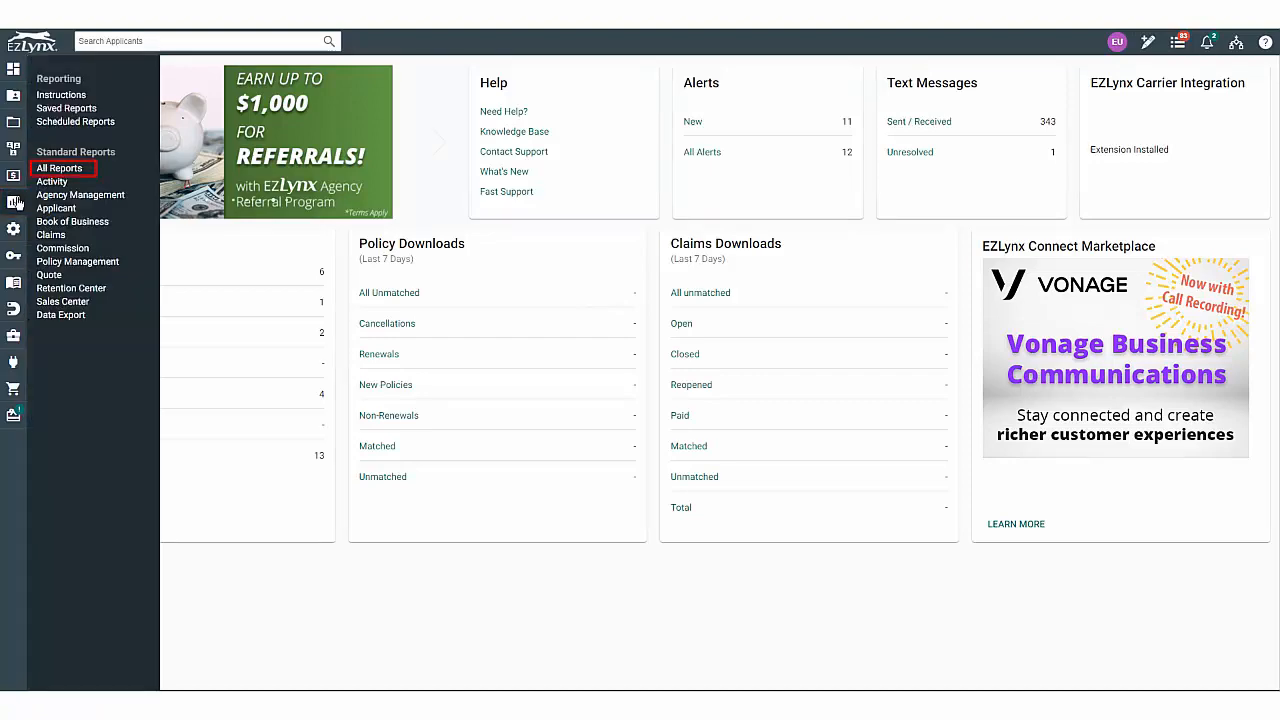
Choose All Reports under Standard Reports in the Reporting menu
click(59, 168)
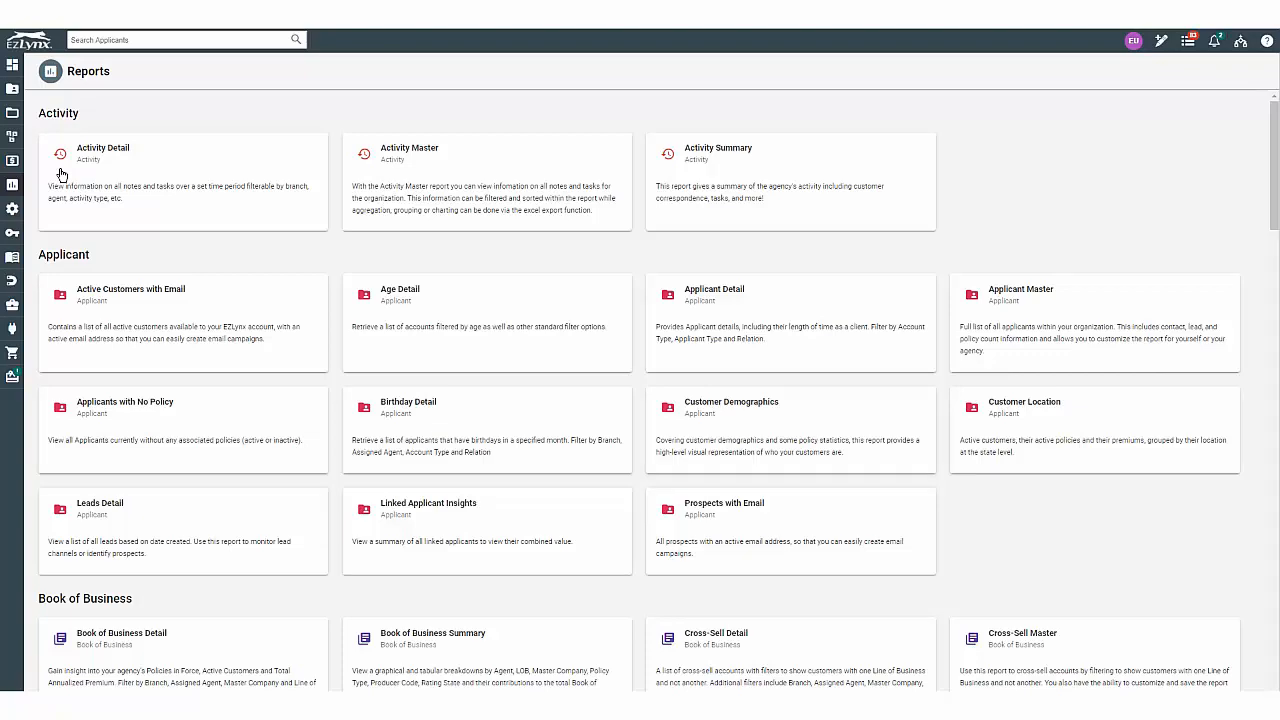
scroll(down, 3)
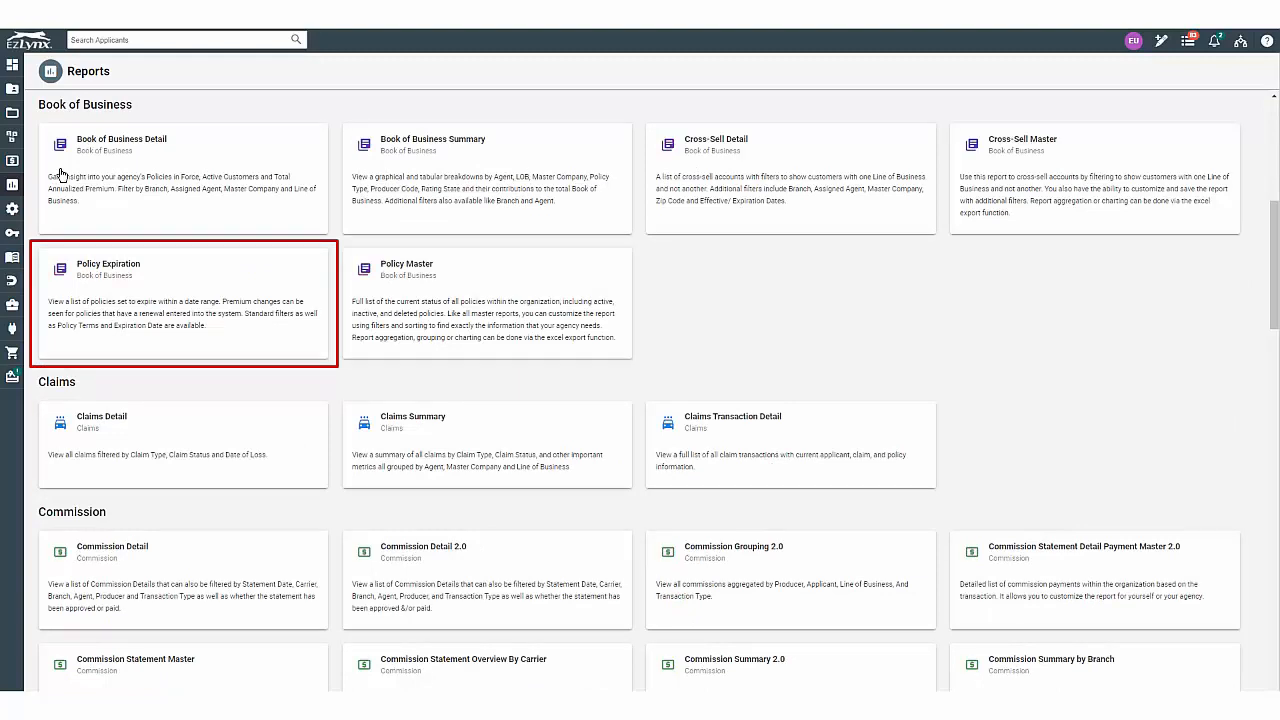
mouse_move(112, 269)
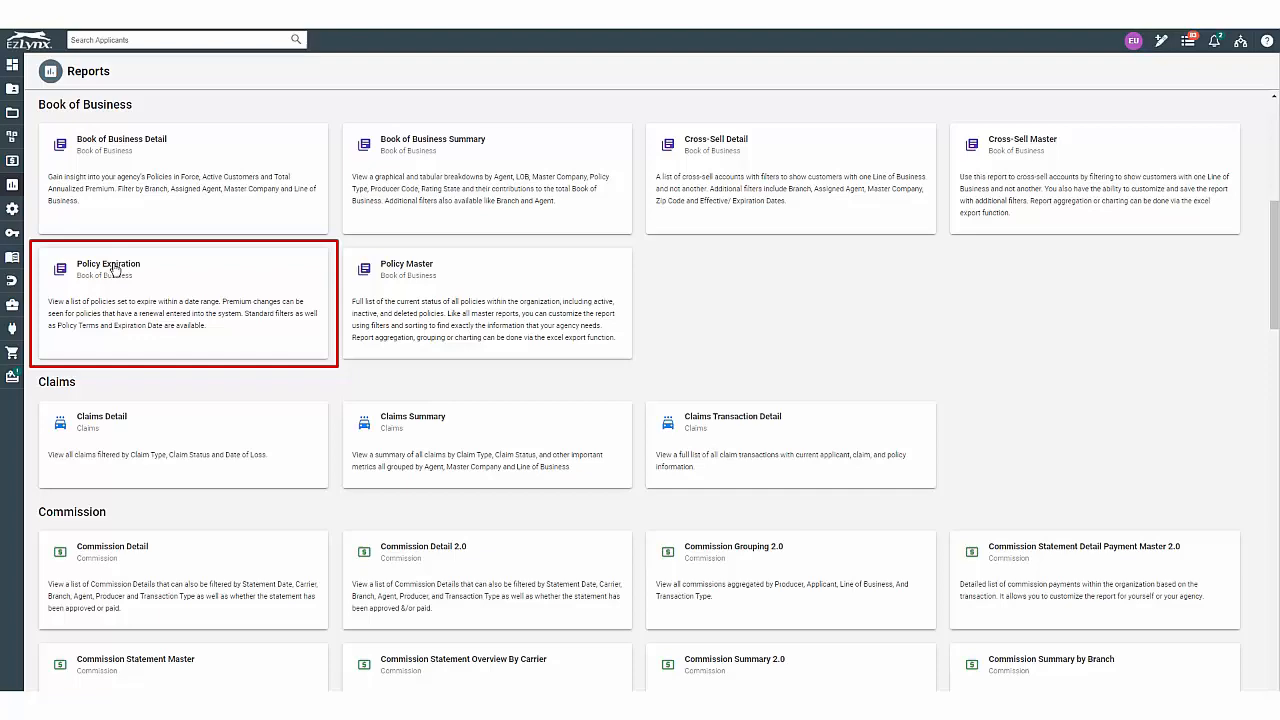
Open the Policy Expiration report and filter Current Policy Status to Active
click(108, 263)
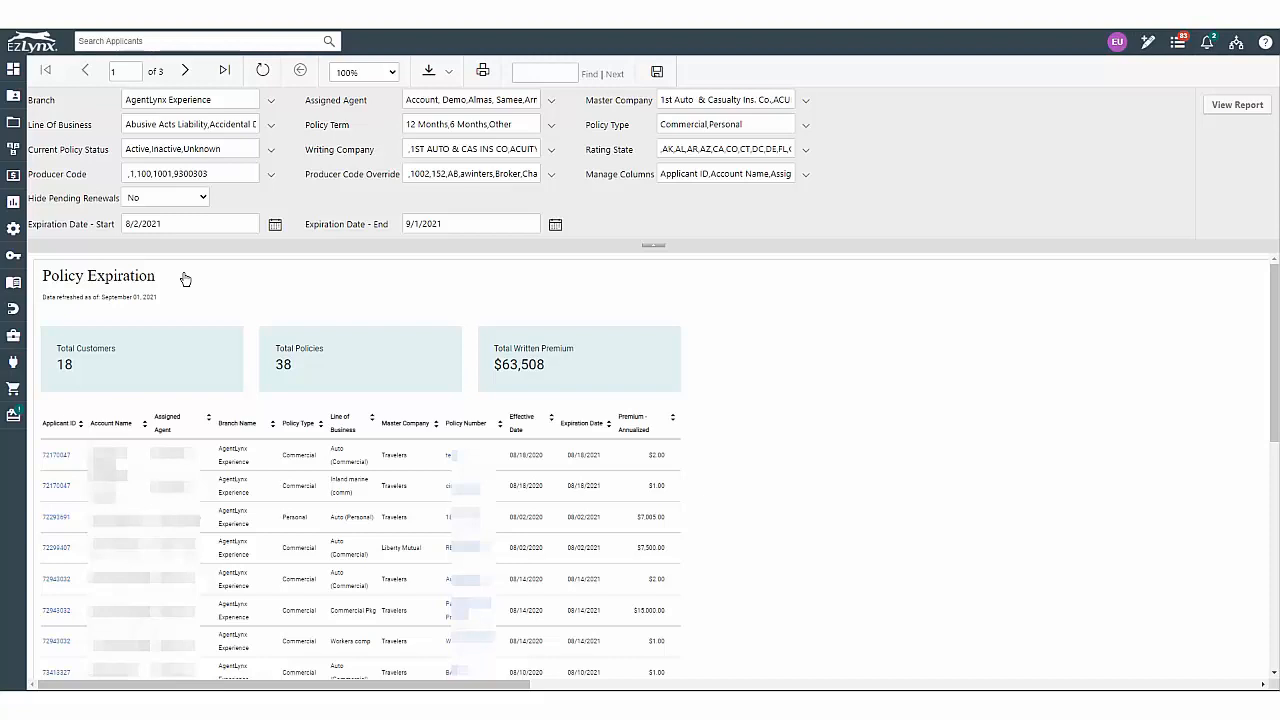
mouse_move(188, 279)
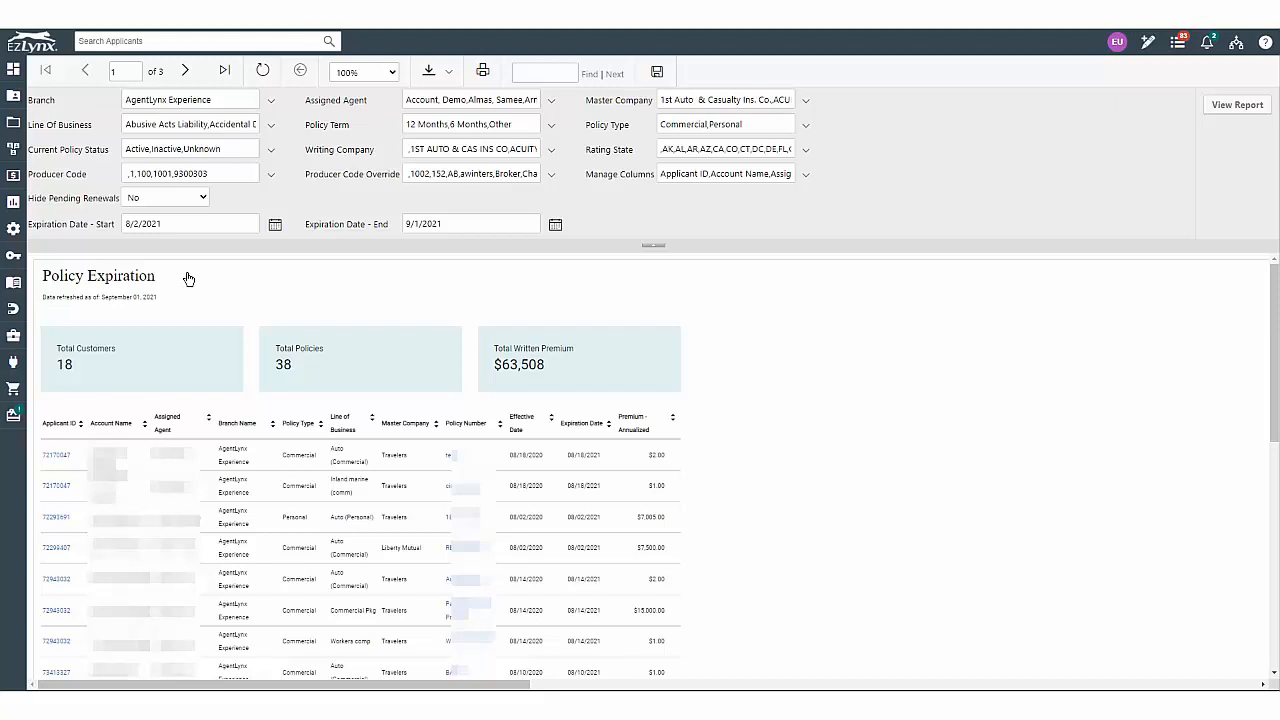
click(190, 148)
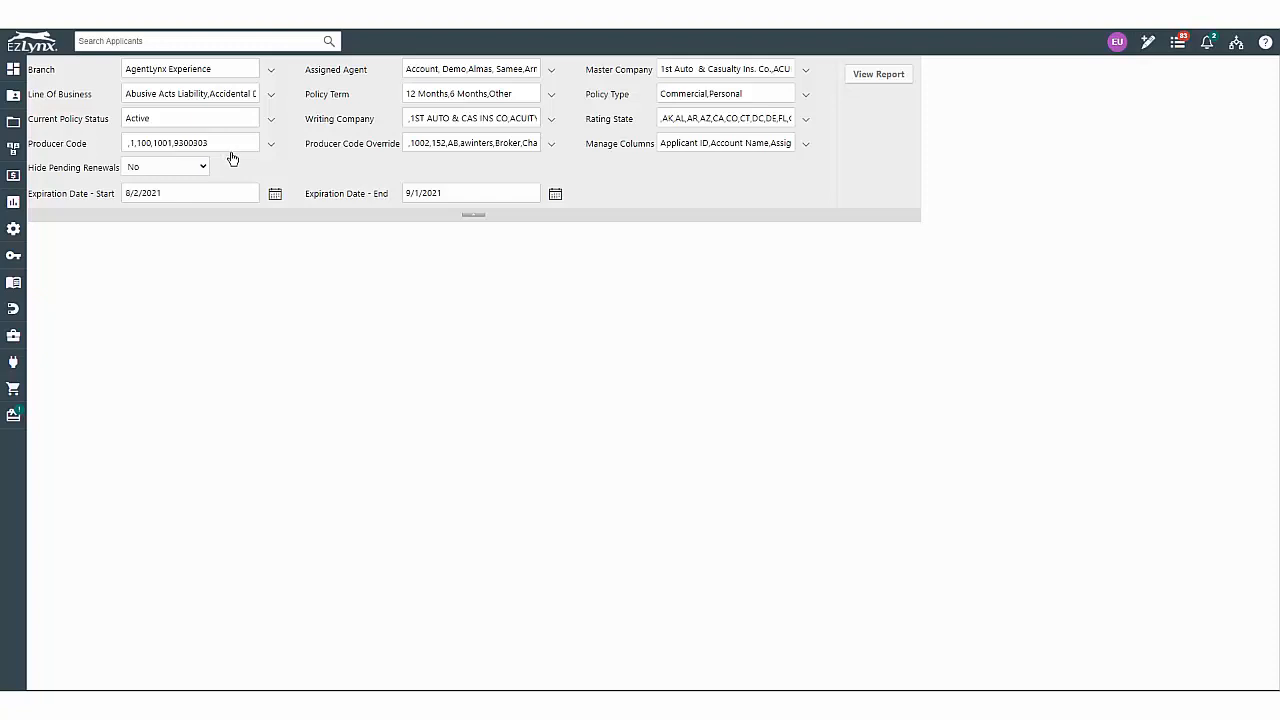
Set the expiration range to 10/1/2021–10/31/2021 and pick report columns
click(275, 193)
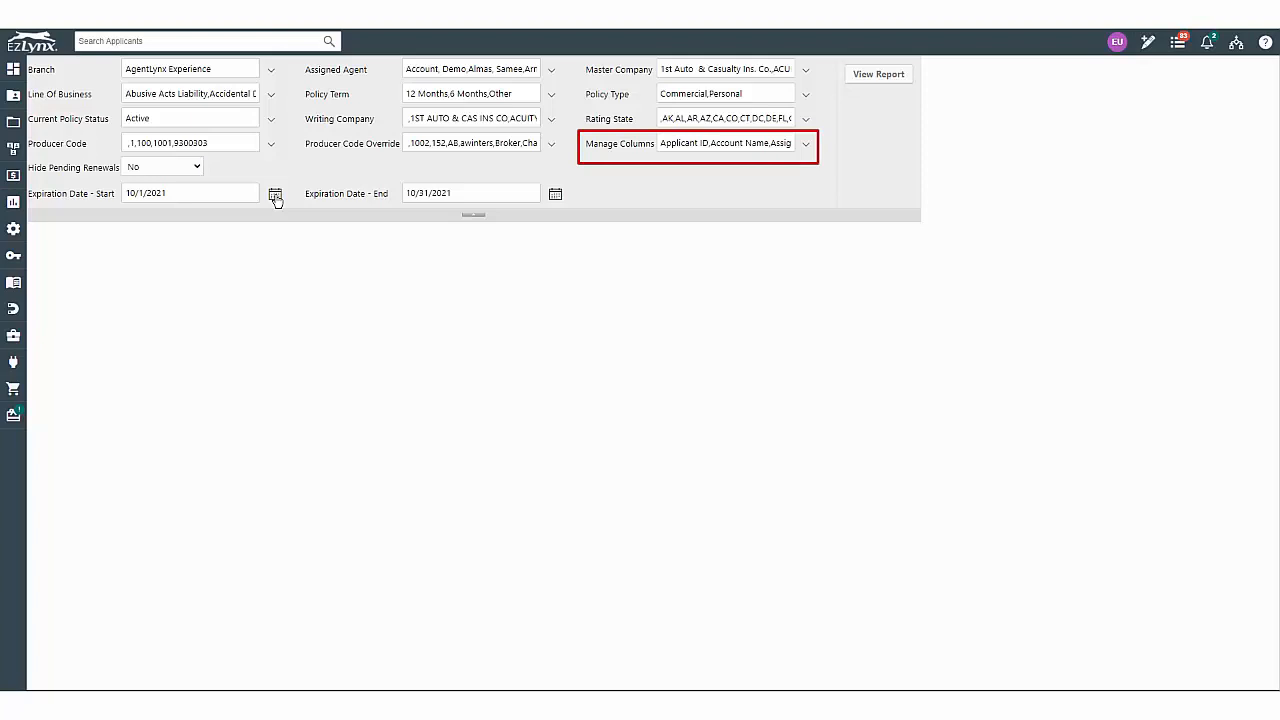
mouse_move(657, 153)
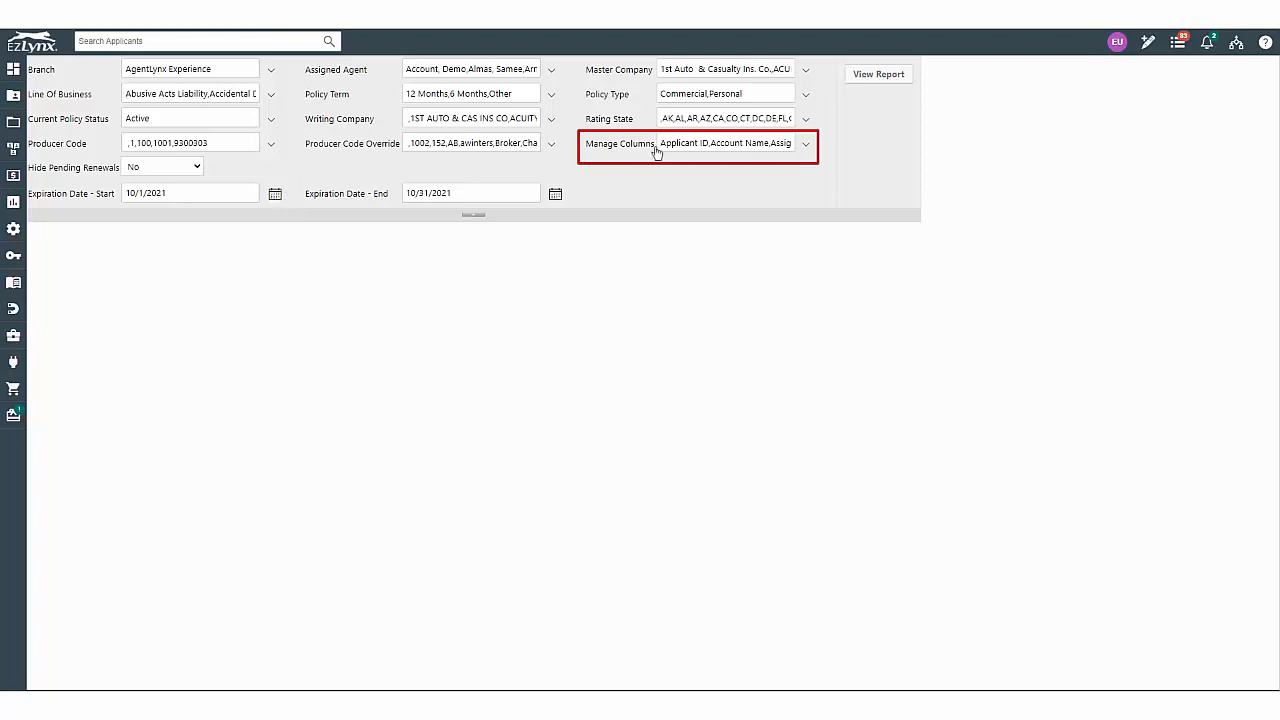
click(806, 143)
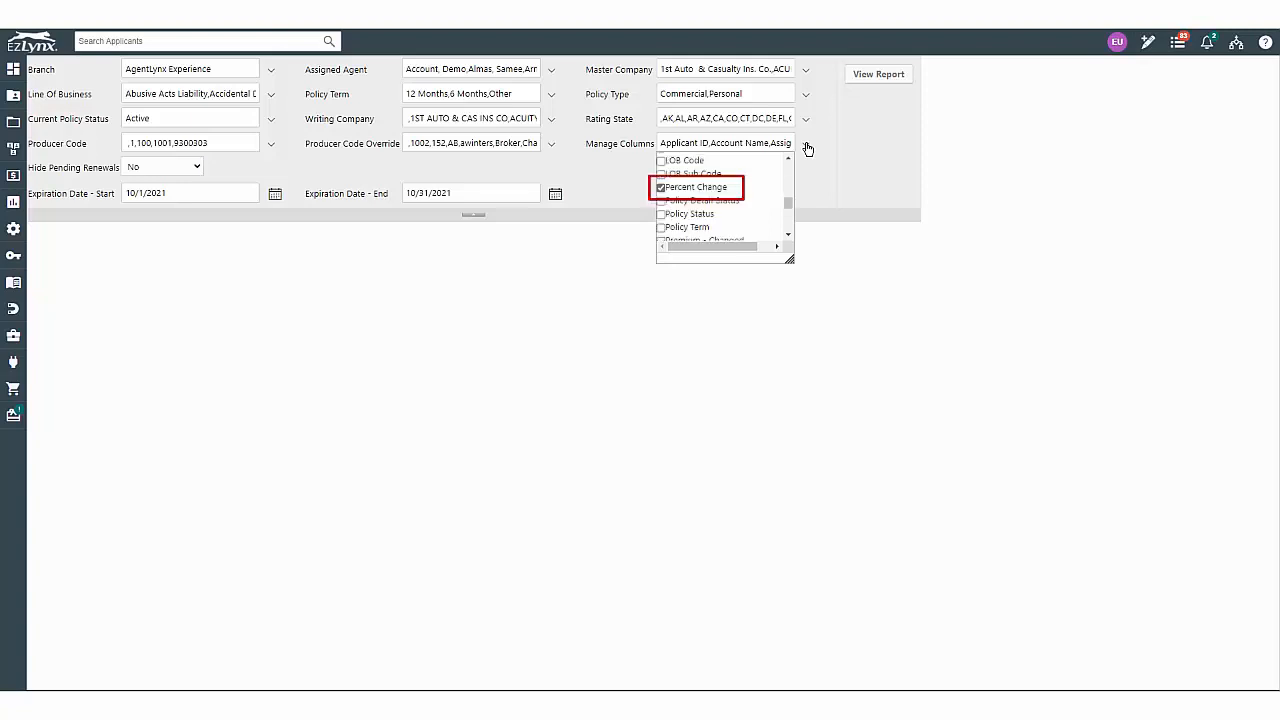
Close the Manage Columns dropdown with Percent Change checked
click(806, 149)
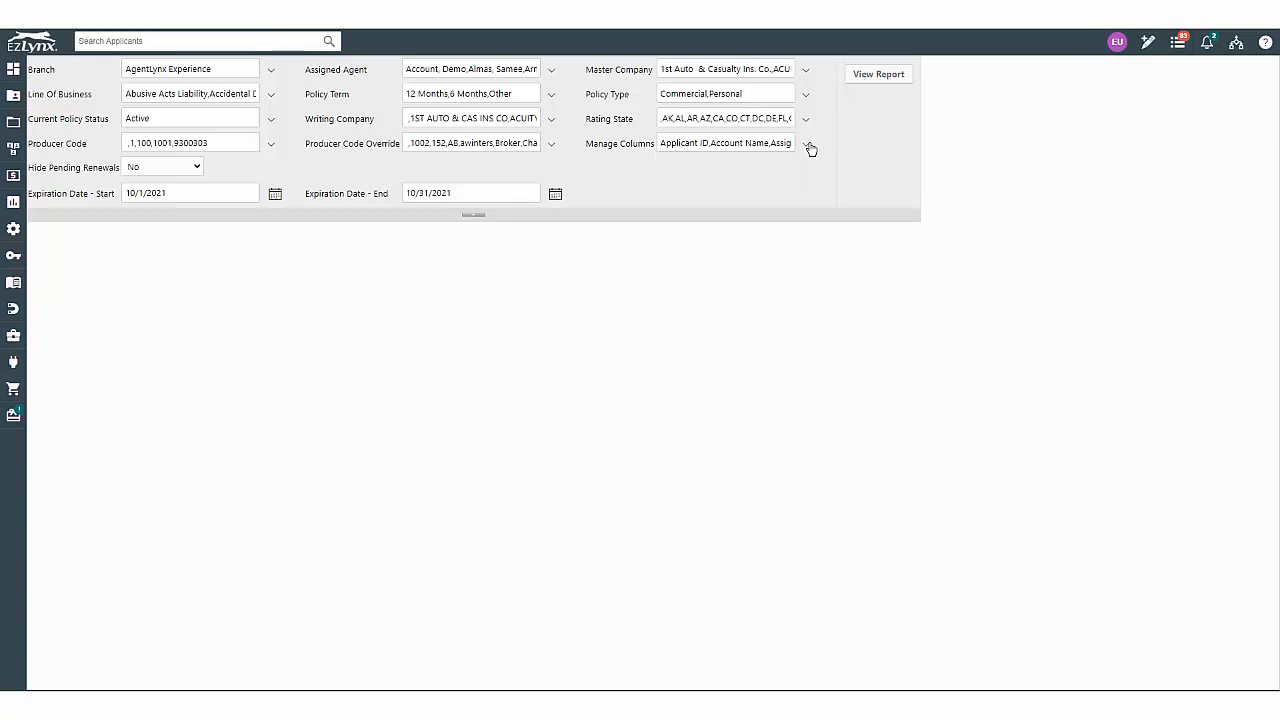
Run the October Policy Expiration report and show its Excel, PDF and CSV export options
click(877, 73)
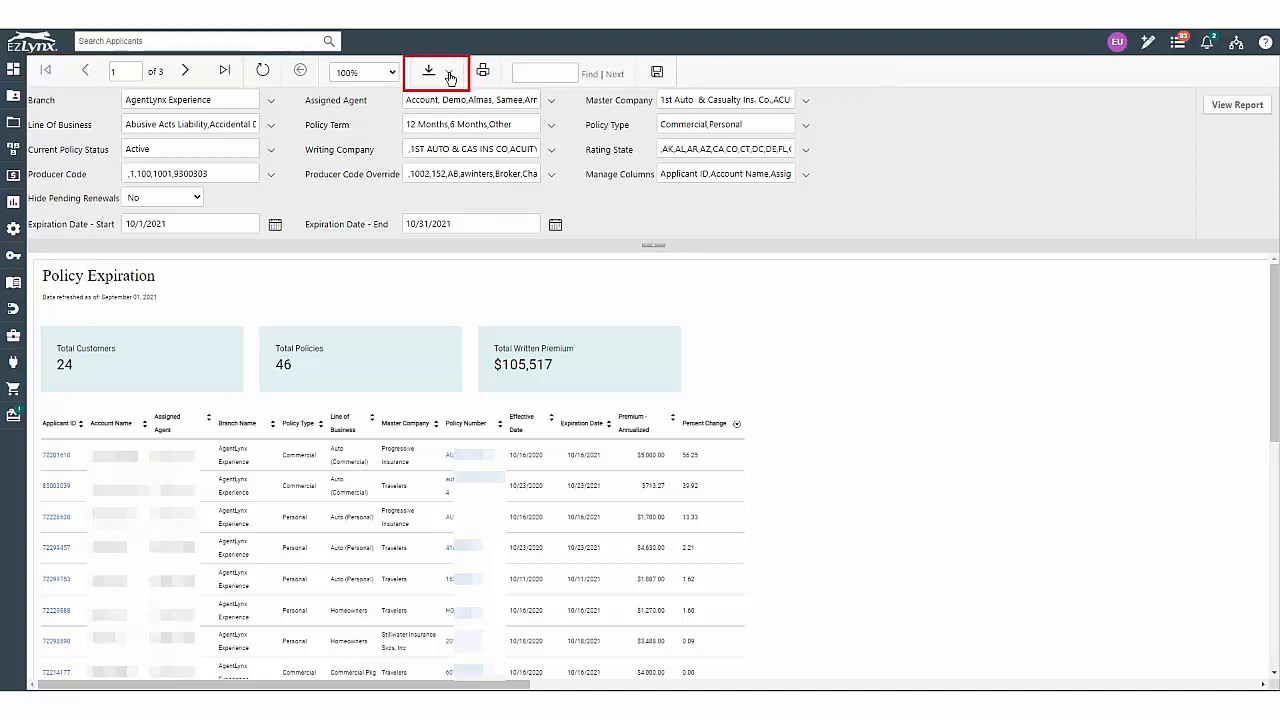
click(428, 71)
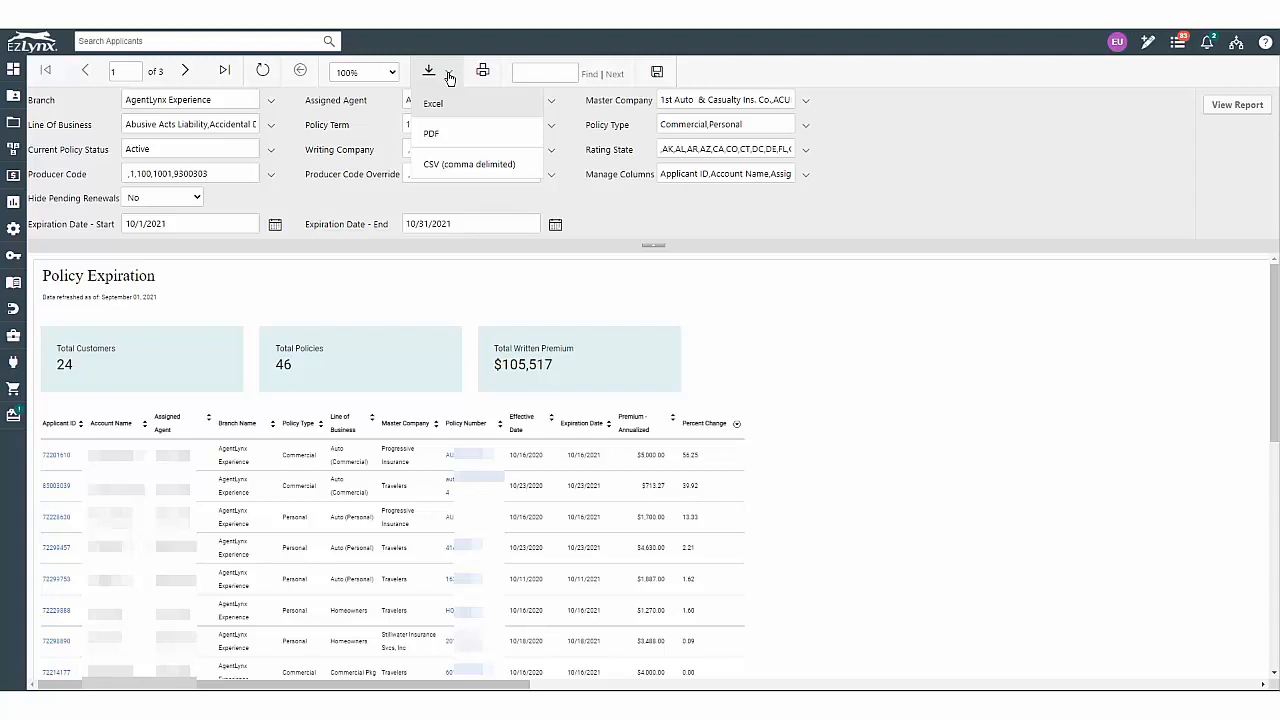